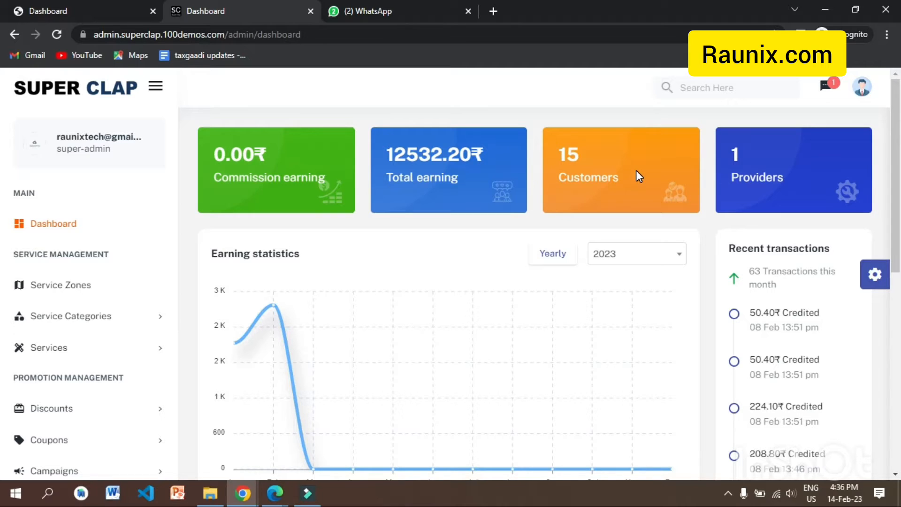
# Open the Service Zones setup page and allow the site to use location
pyautogui.scroll(-3)
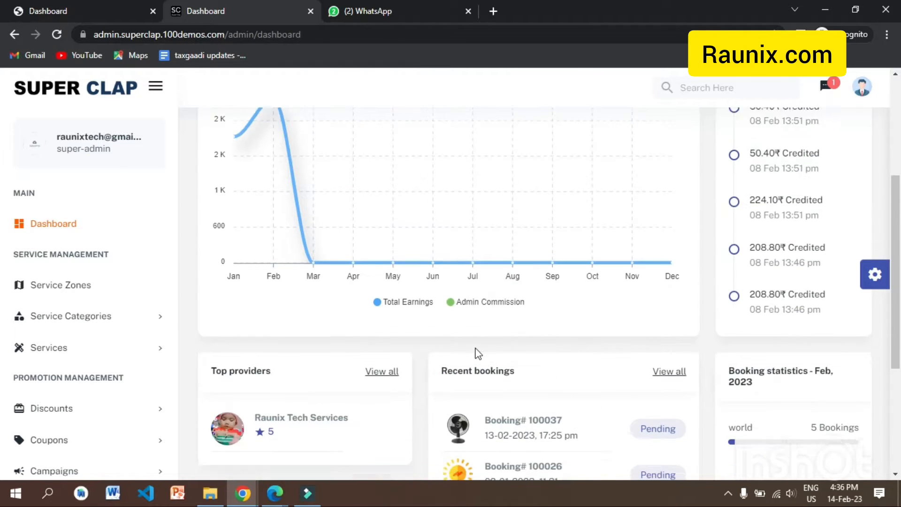
pyautogui.scroll(-3)
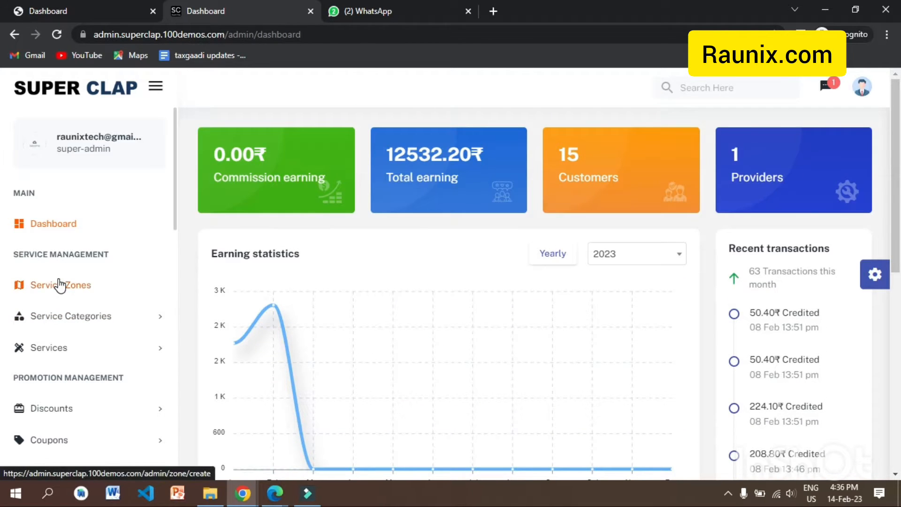
pyautogui.click(61, 285)
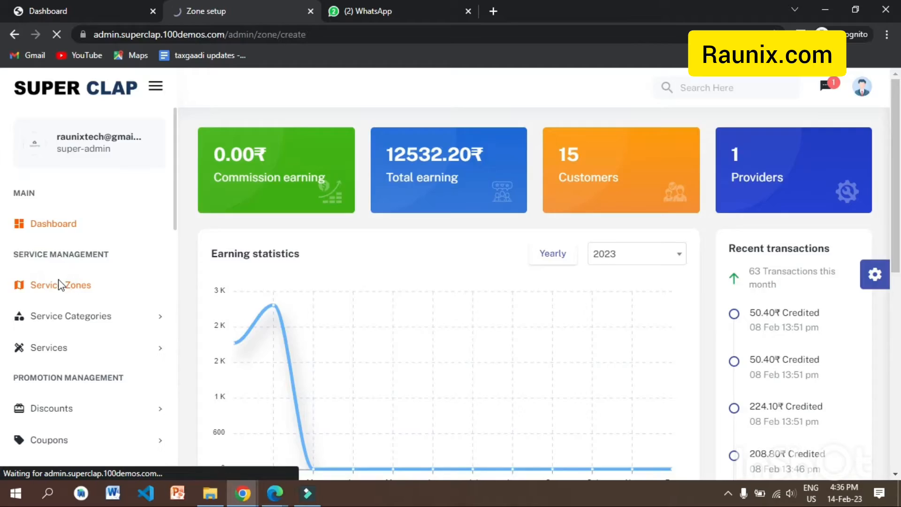
pyautogui.click(60, 284)
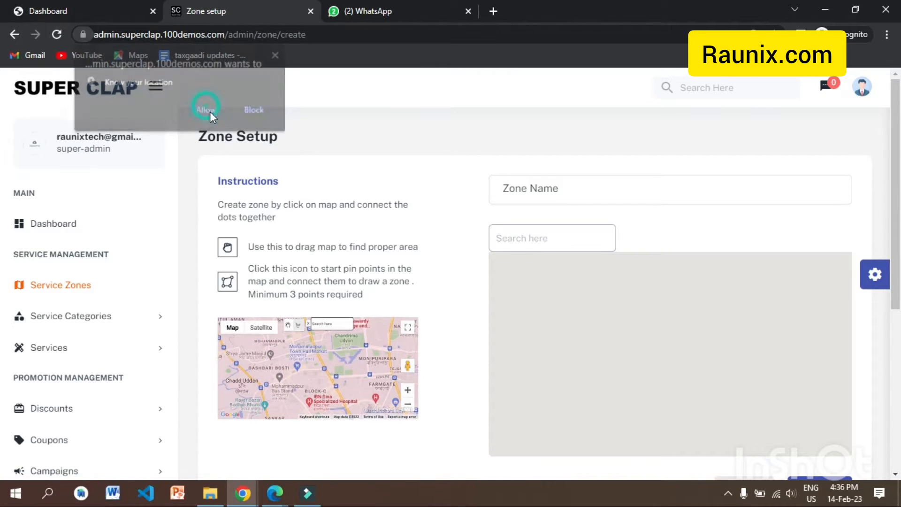
pyautogui.click(206, 109)
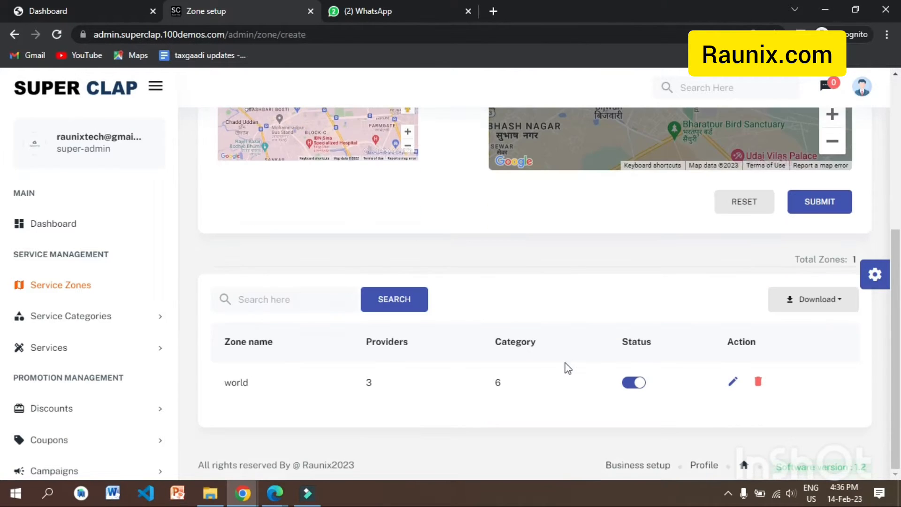
# Name the zone 'delhi', center the map on Delhi, and outline its boundary around New Delhi
pyautogui.write('delhi')
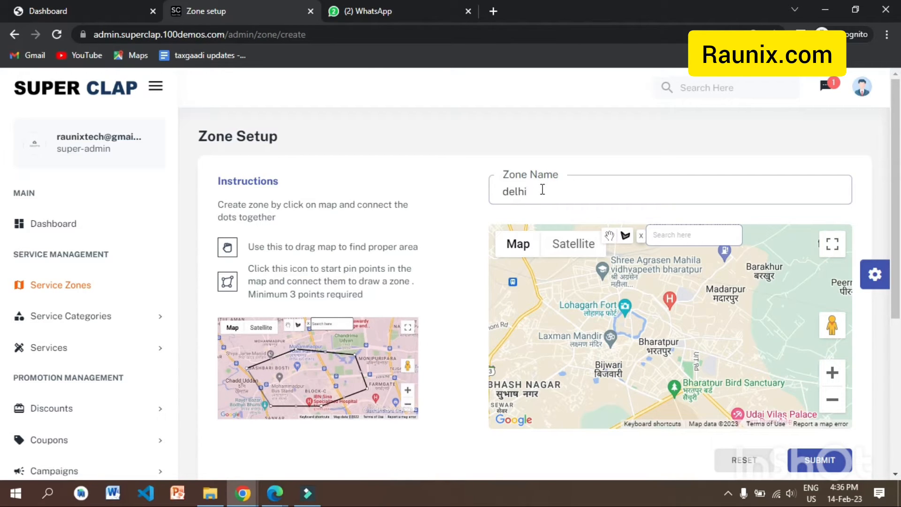
pyautogui.write('delhi')
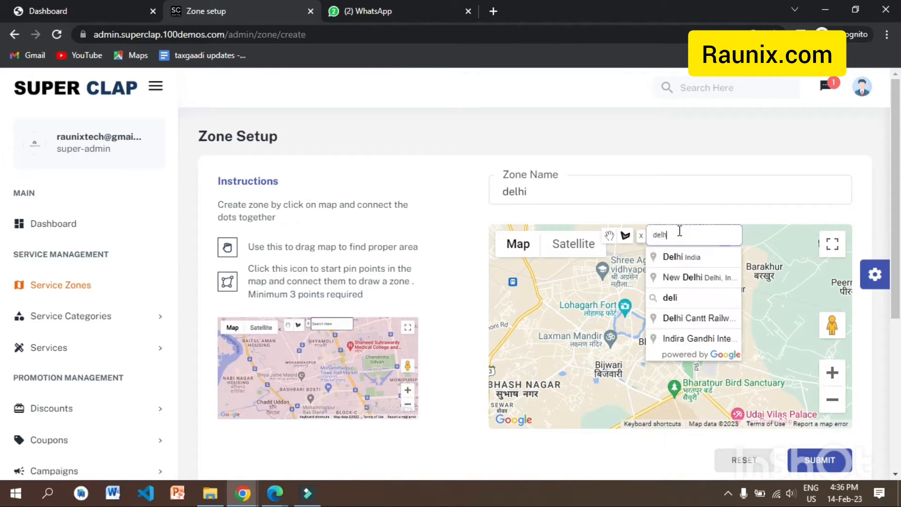
pyautogui.click(683, 257)
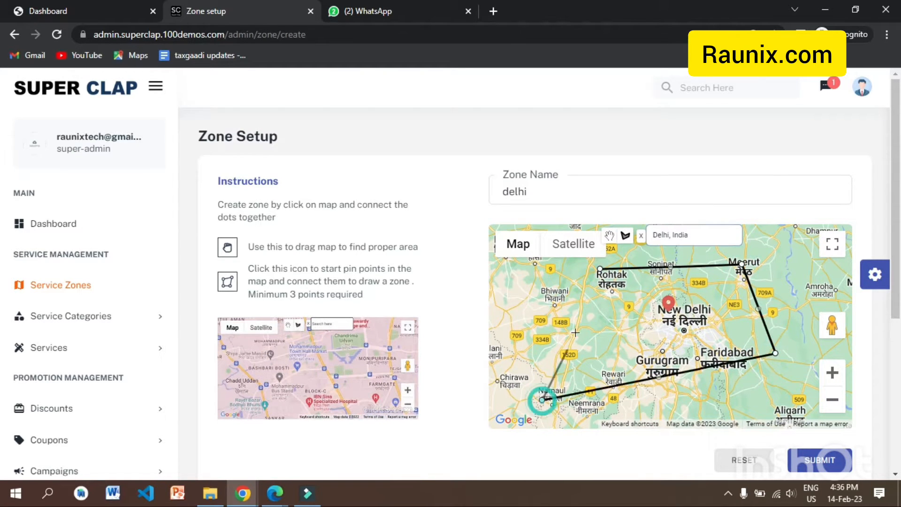
pyautogui.click(544, 399)
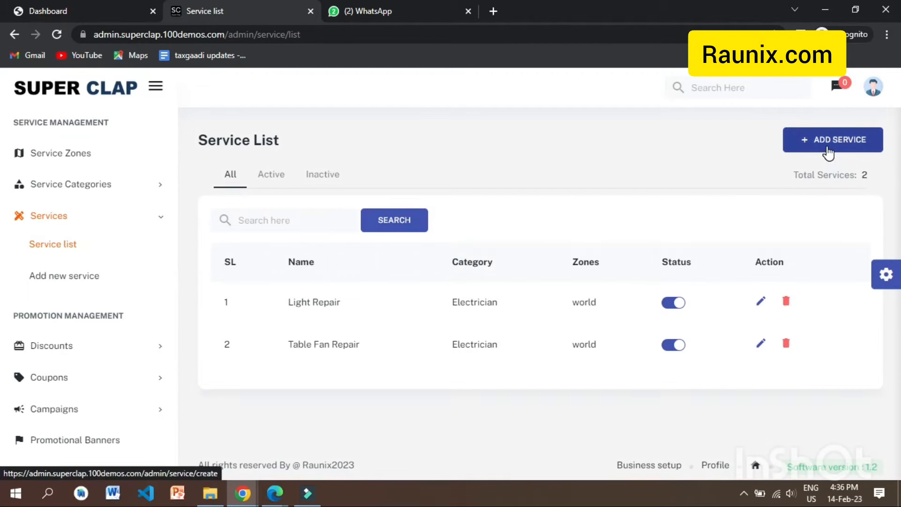
# Add service 'cooler repair' under Electrician > Fan Repair with a 5% tax
pyautogui.click(833, 140)
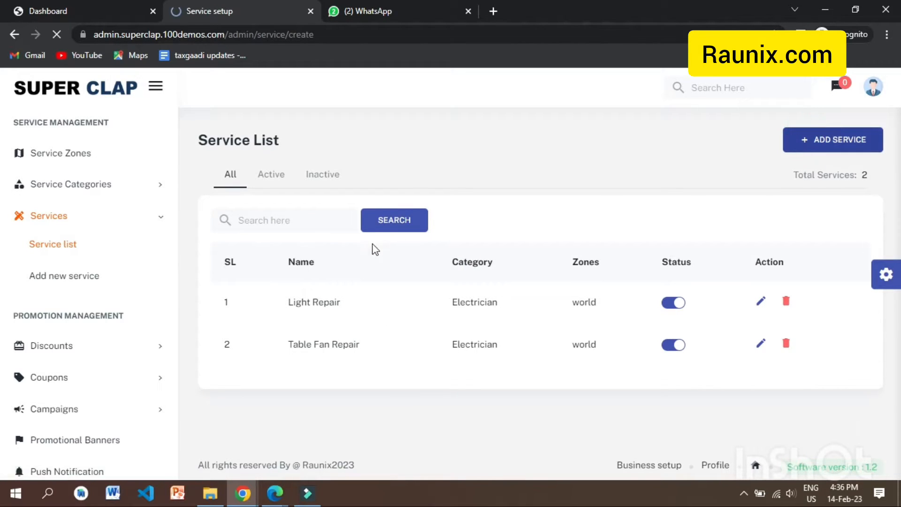
pyautogui.click(64, 276)
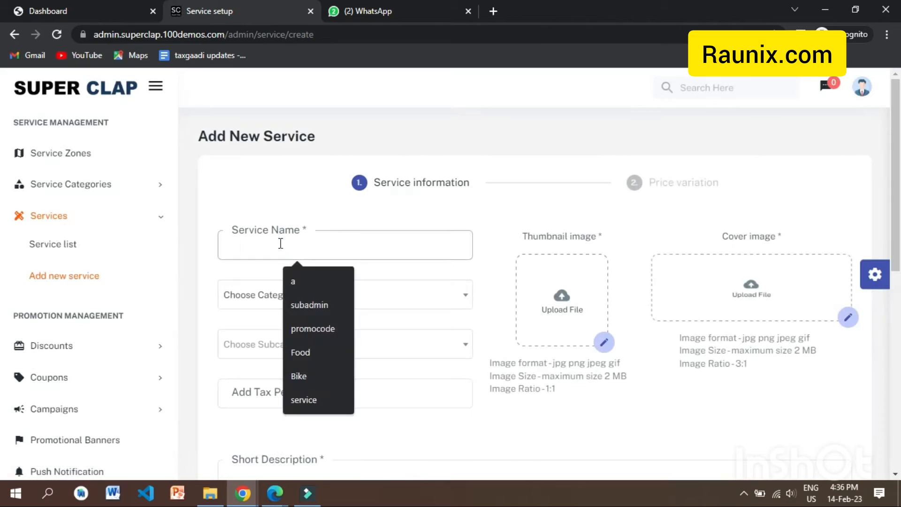
pyautogui.write('col')
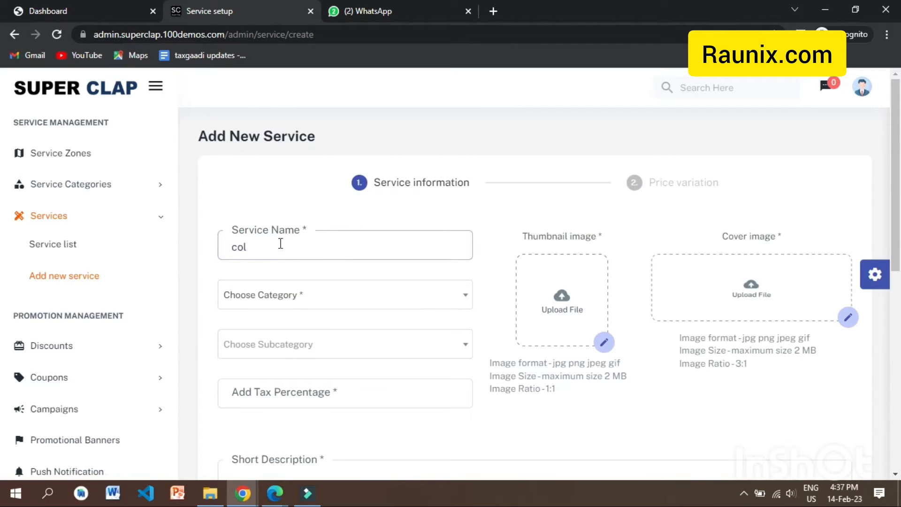
pyautogui.press('Backspace')
pyautogui.write('oler repair')
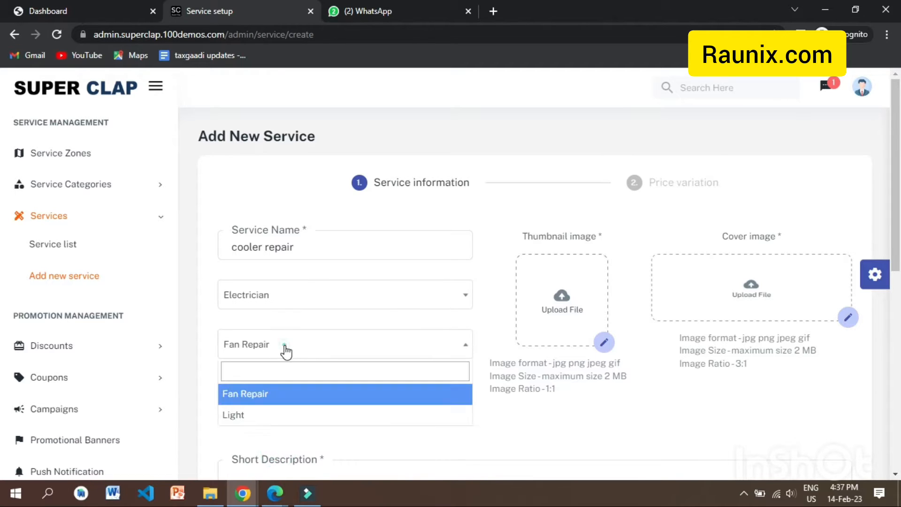
pyautogui.click(246, 394)
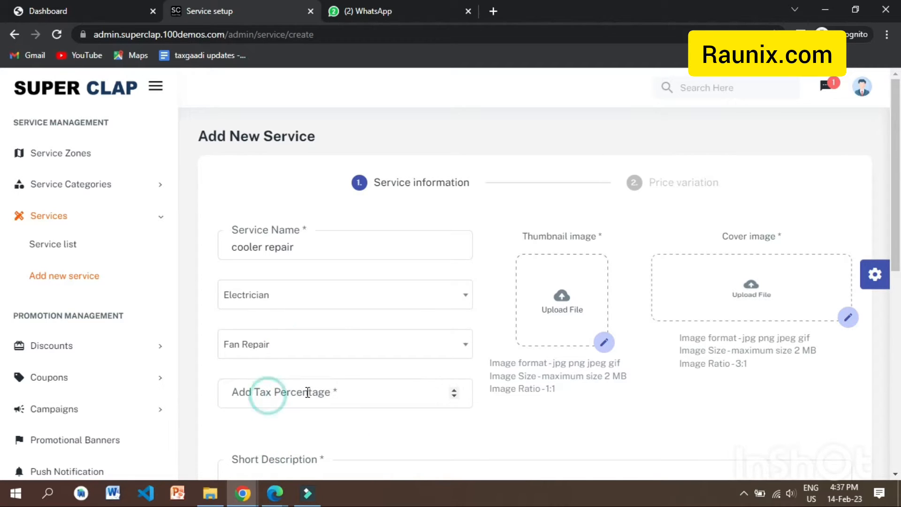
pyautogui.write('5')
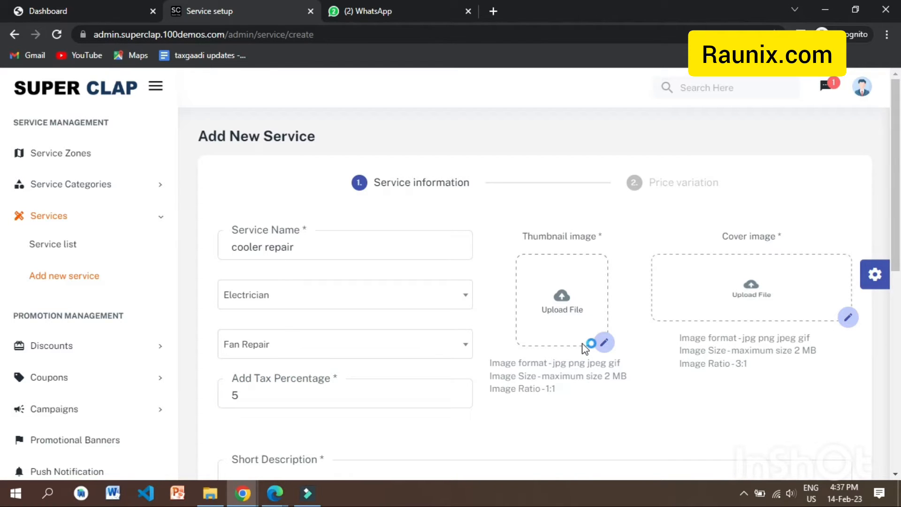
# Attach 1670826.png as the thumbnail and build-app-like-ubereats.png as the cover image
pyautogui.click(562, 299)
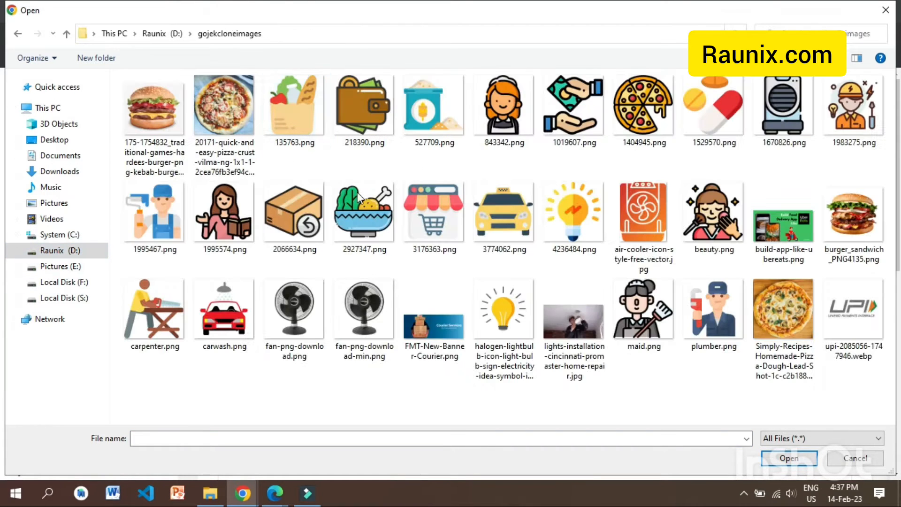
pyautogui.click(783, 110)
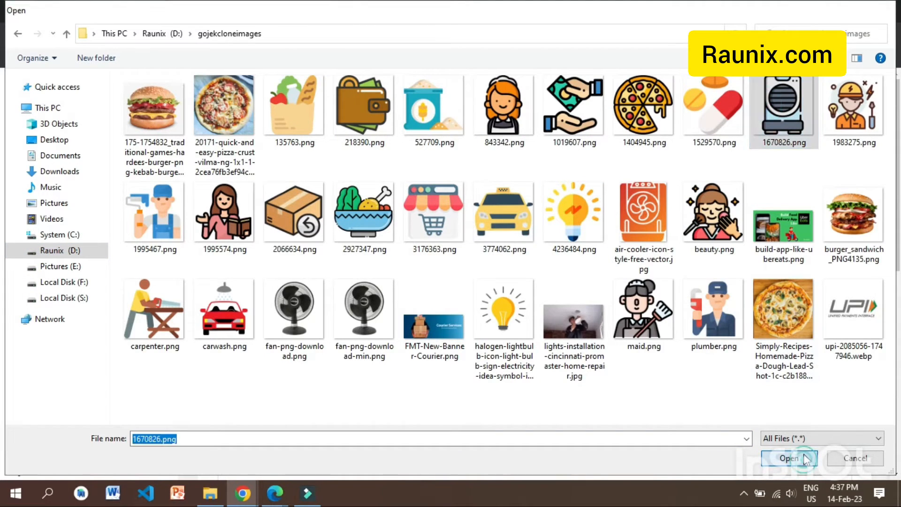
pyautogui.click(789, 458)
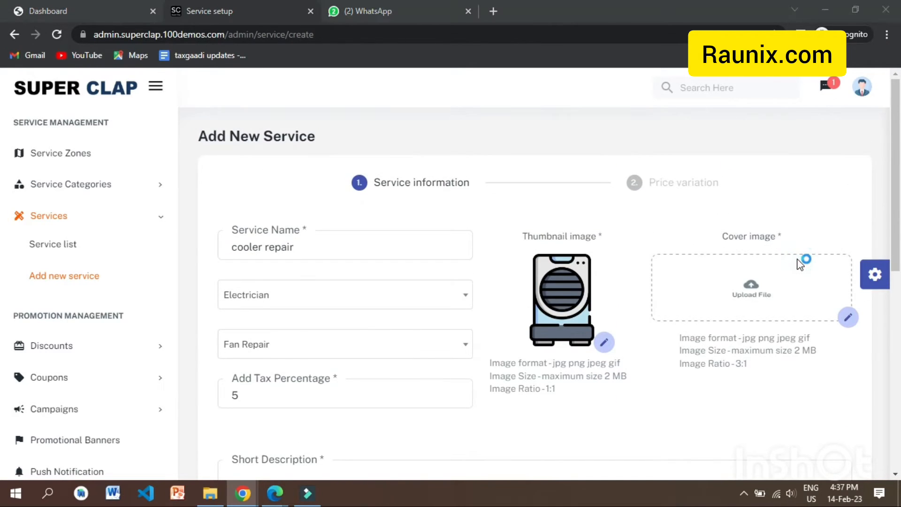
pyautogui.click(750, 287)
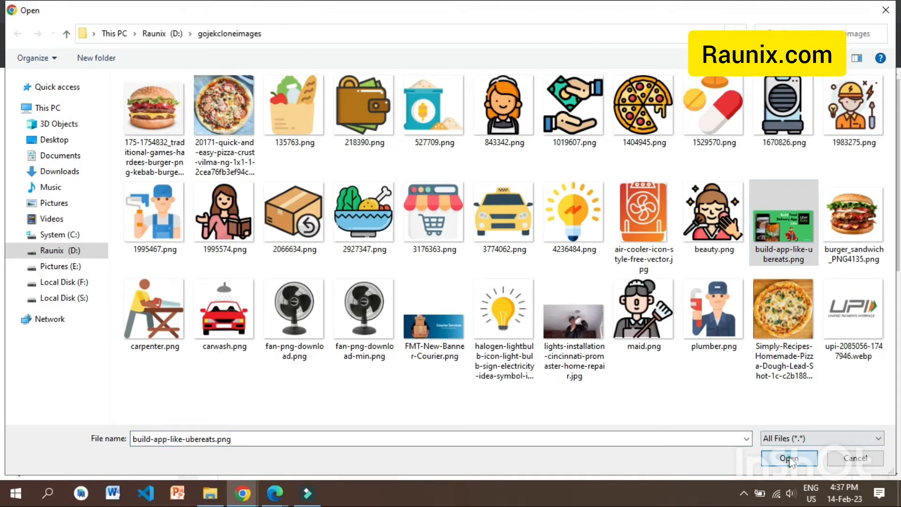
pyautogui.click(788, 459)
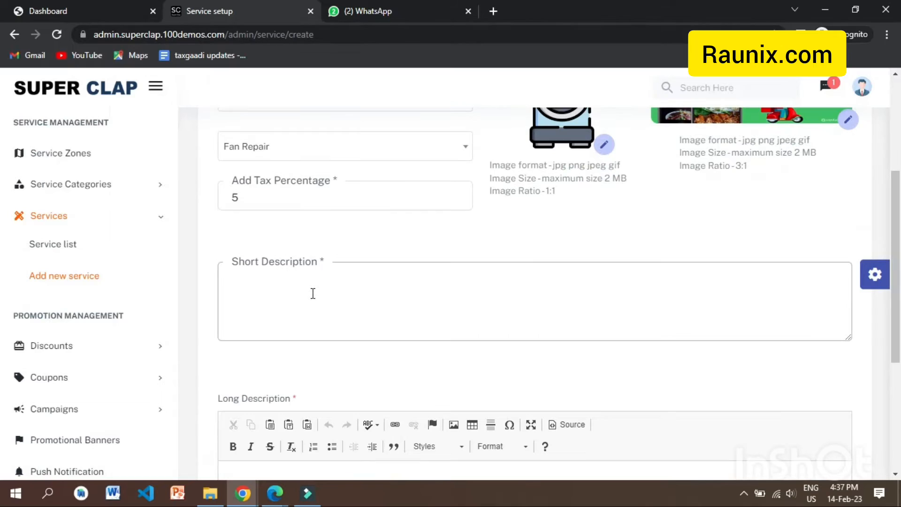
# Enter 'cooler service and repair' as short and long descriptions and advance to price variations
pyautogui.write('cooler service and')
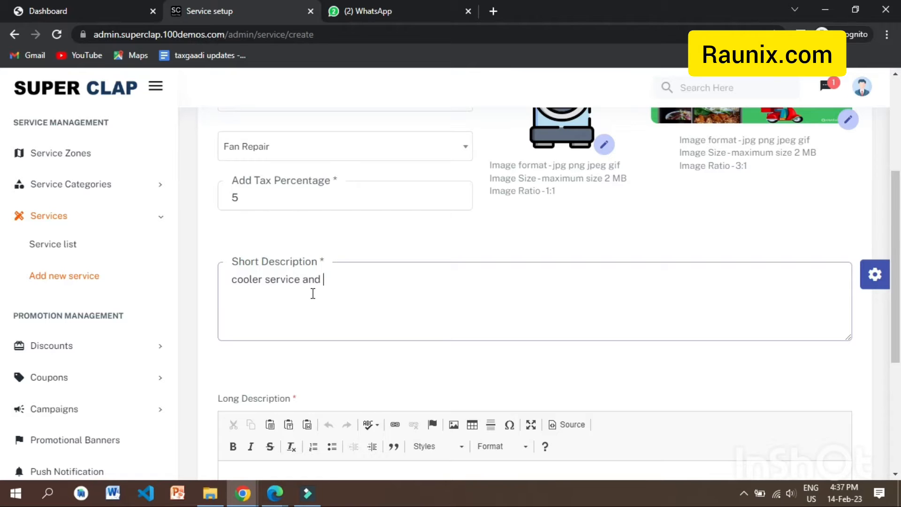
pyautogui.scroll(-3)
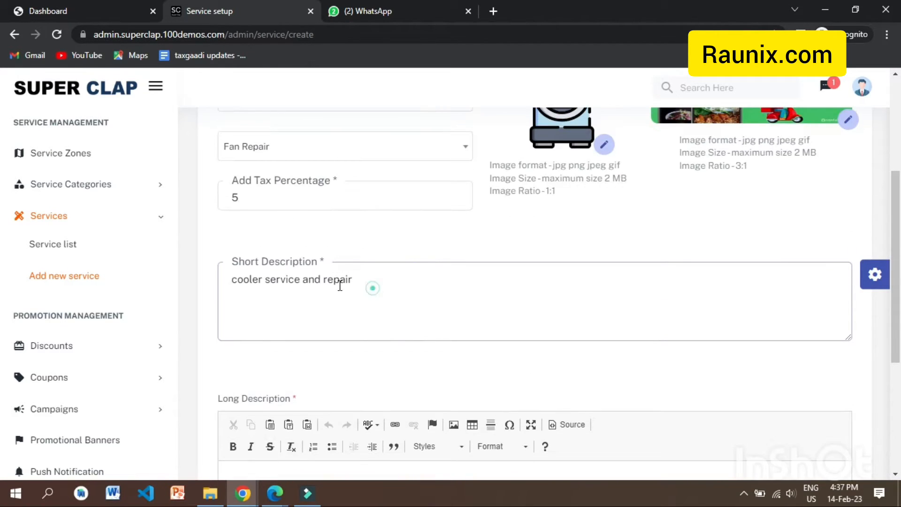
pyautogui.scroll(-3)
pyautogui.write('cooler service and repair')
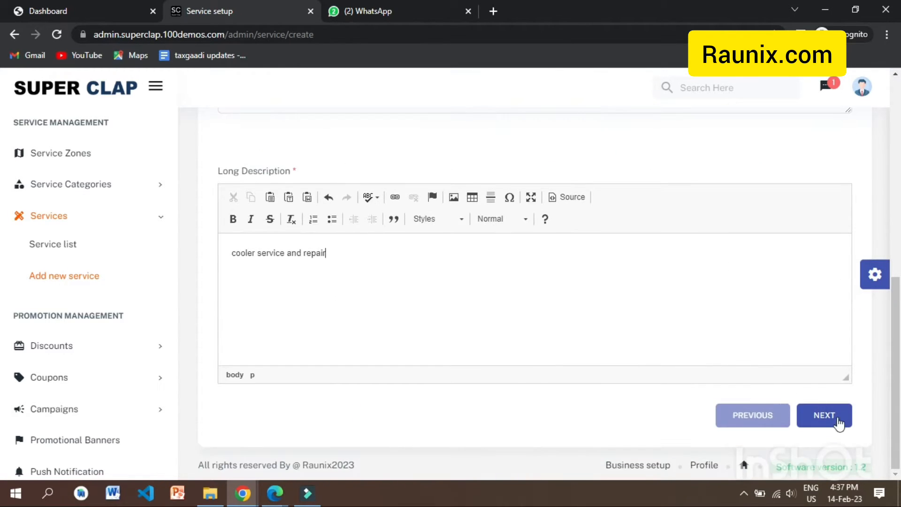
pyautogui.click(824, 415)
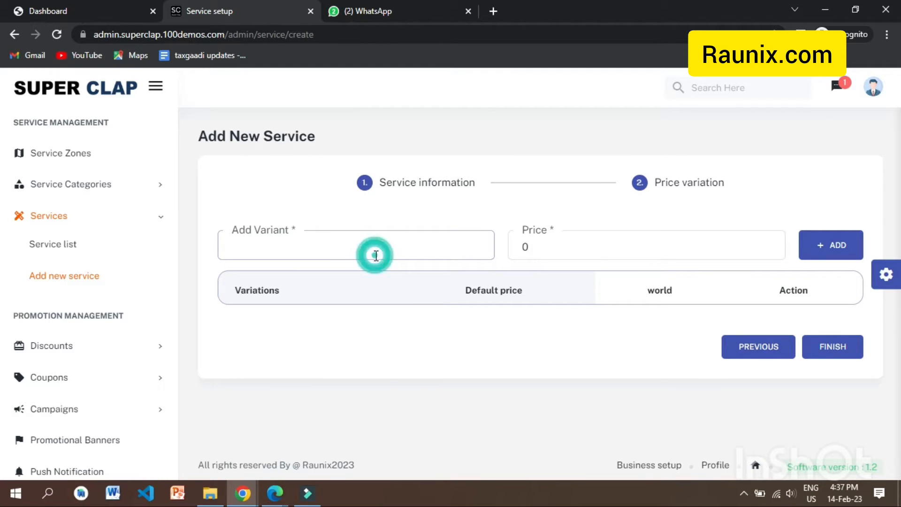
# Add variants 'service' at 200 and 'Service + clean' at 300, then finish saving
pyautogui.write('servic')
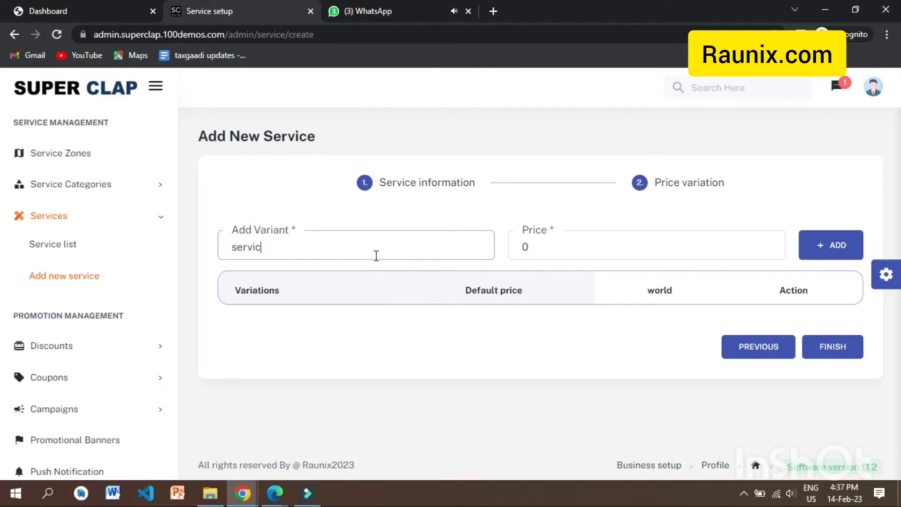
pyautogui.write('200')
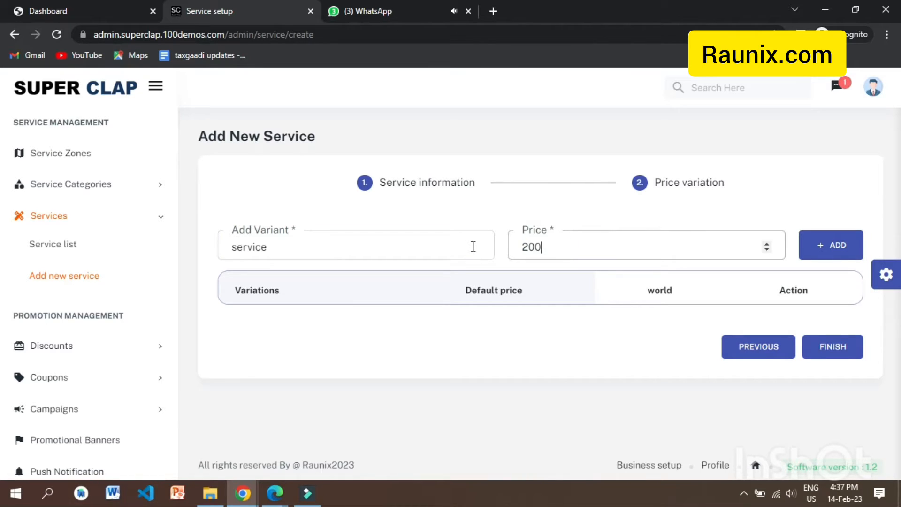
pyautogui.click(830, 245)
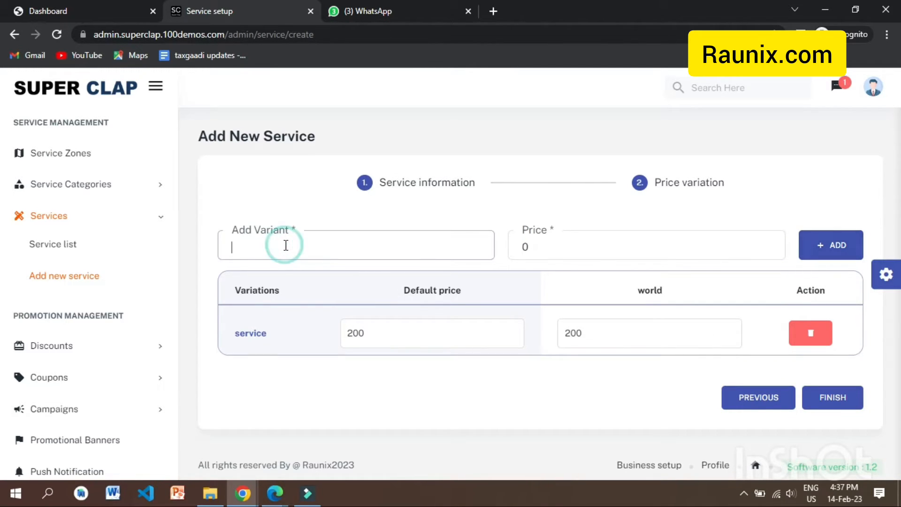
pyautogui.write('Service')
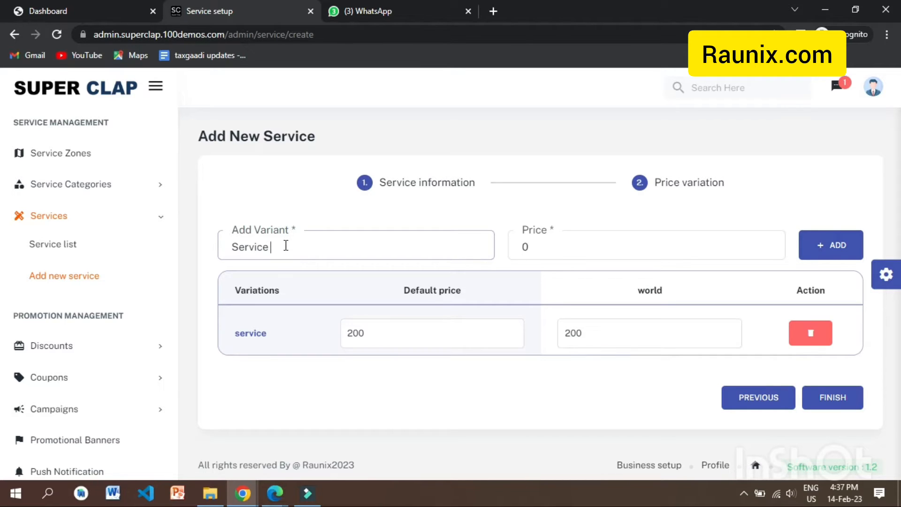
pyautogui.write('+ clean')
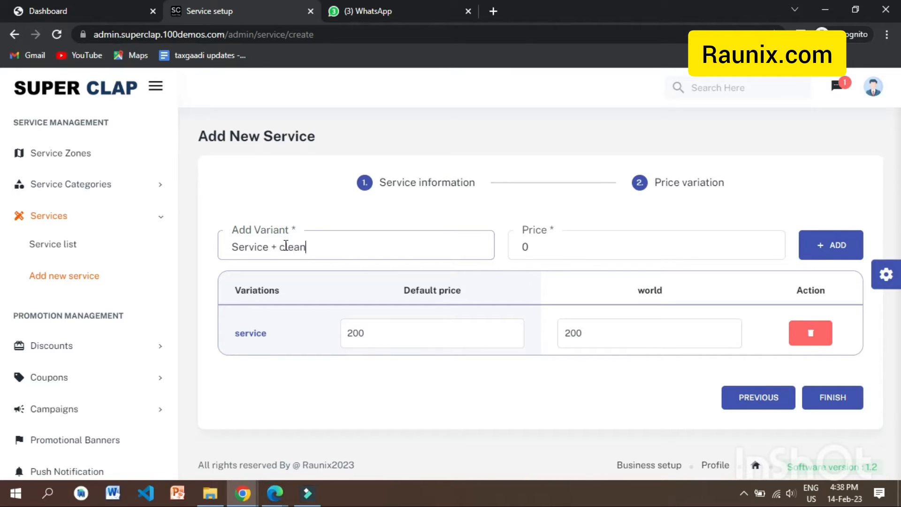
pyautogui.write('3')
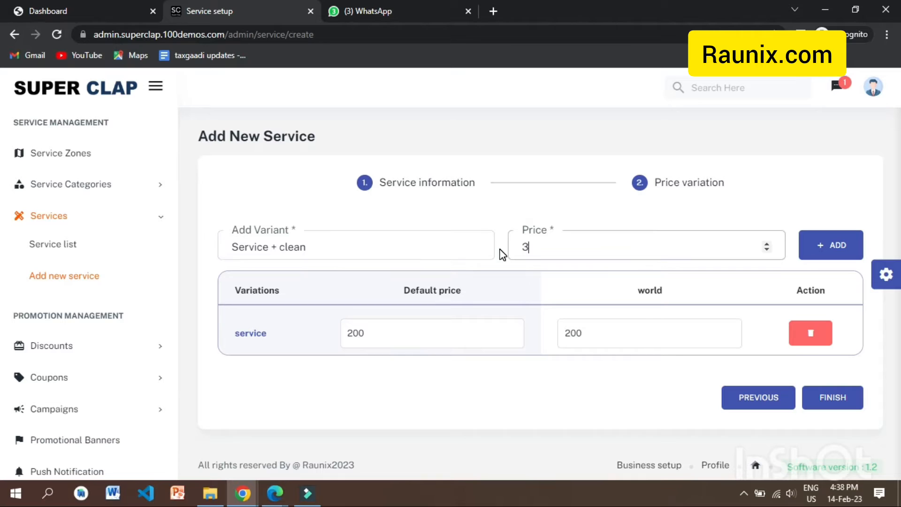
pyautogui.click(830, 245)
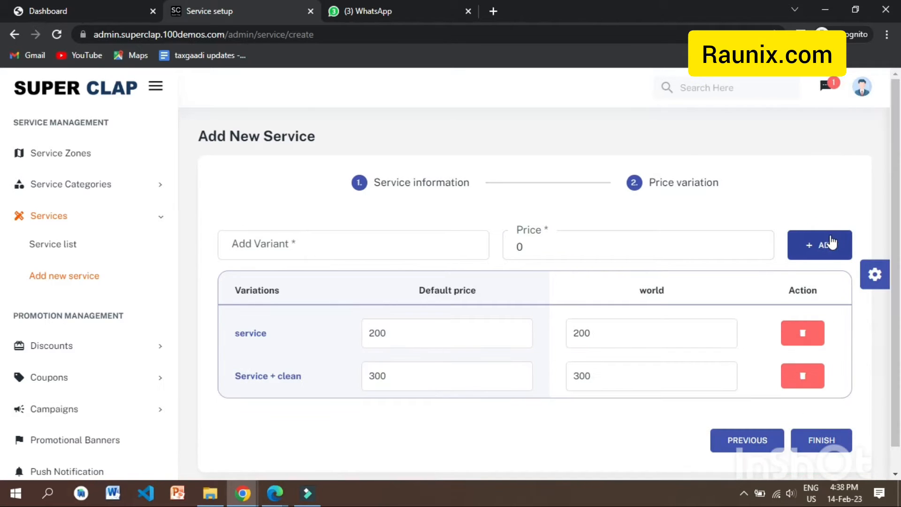
pyautogui.click(822, 440)
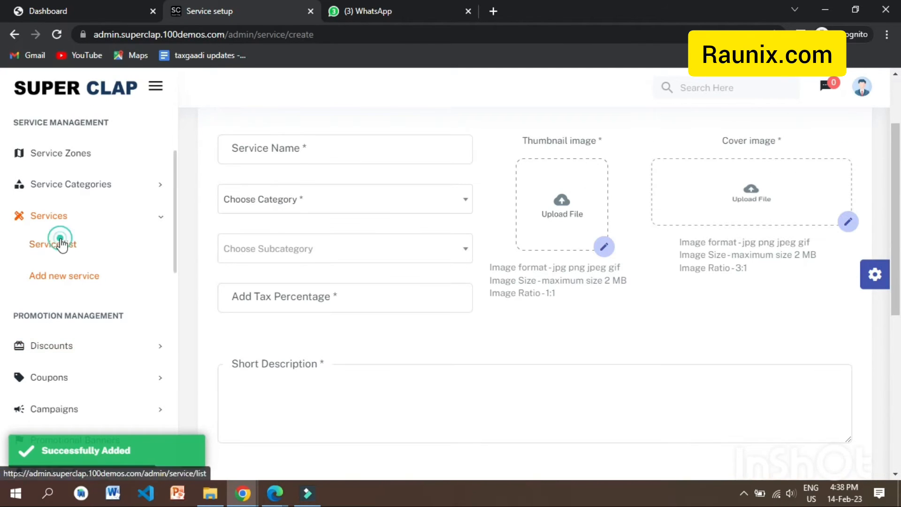
# Check cooler repair in the service list, then open Payment config under Configurations
pyautogui.click(52, 243)
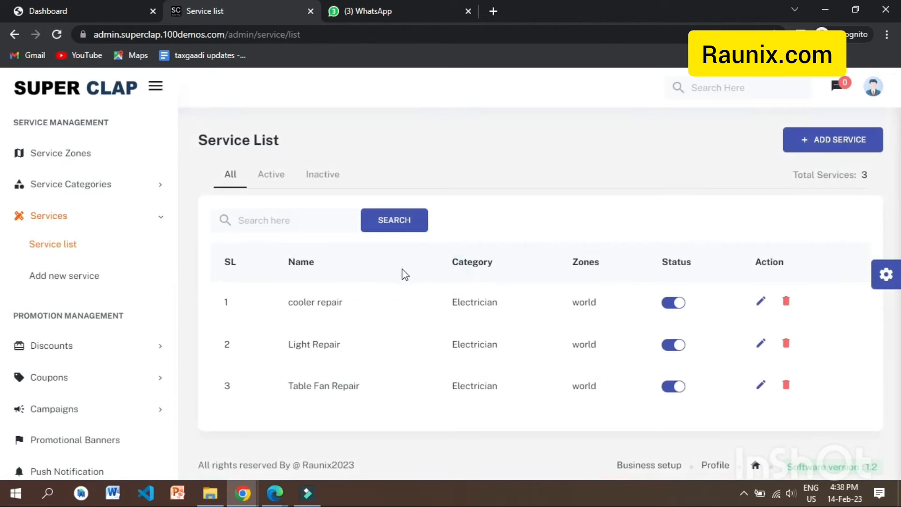
pyautogui.scroll(-3)
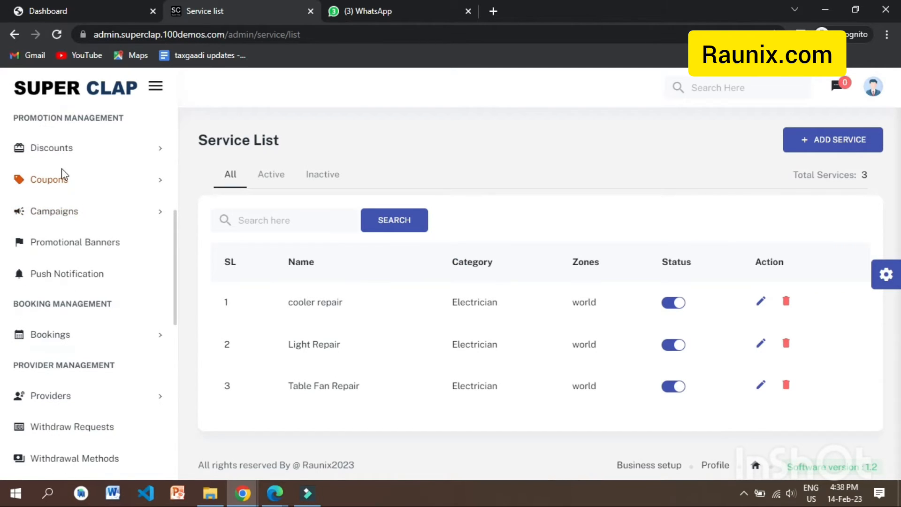
pyautogui.click(51, 147)
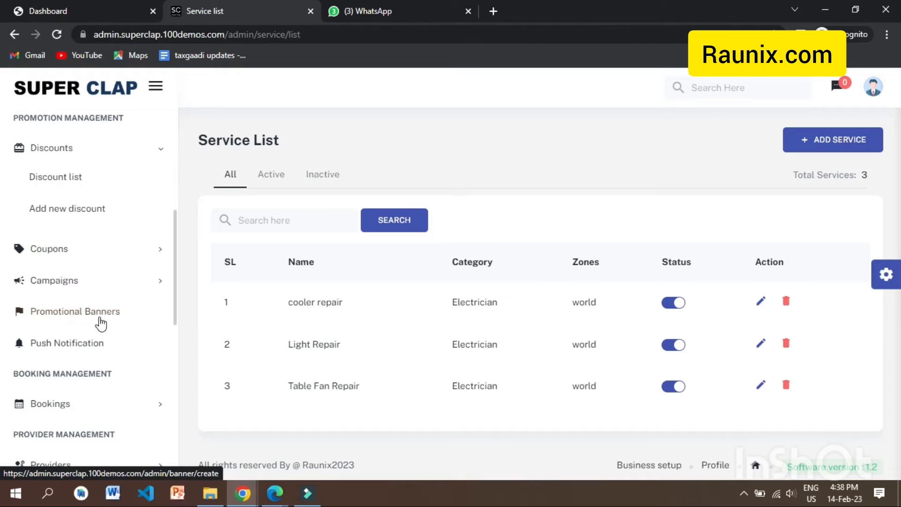
pyautogui.scroll(-3)
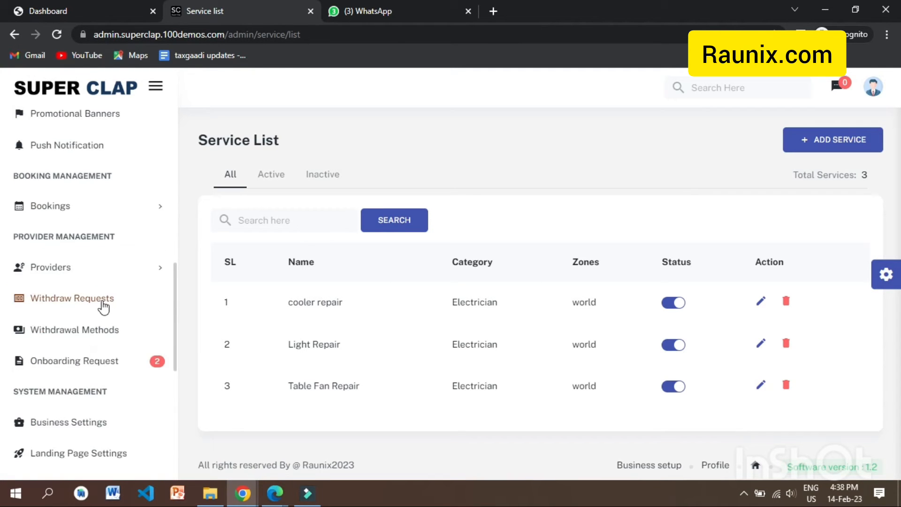
pyautogui.scroll(-3)
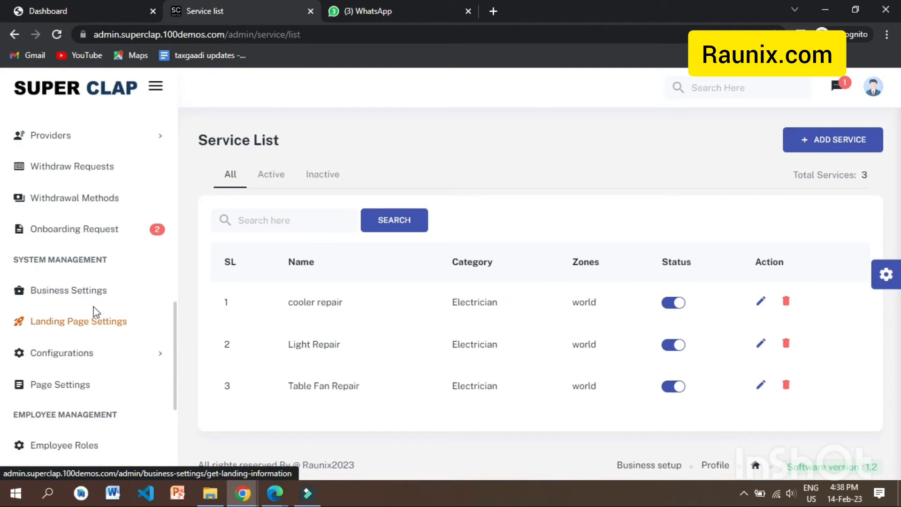
pyautogui.click(62, 353)
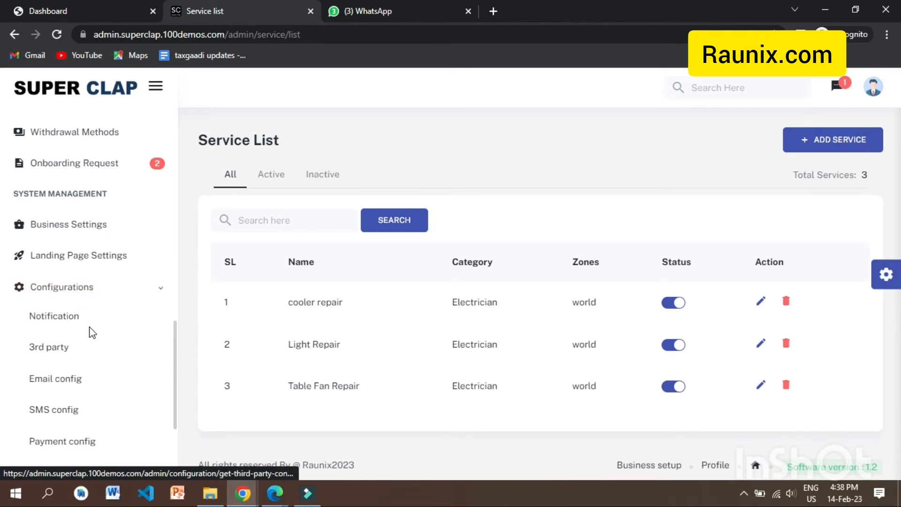
pyautogui.scroll(-3)
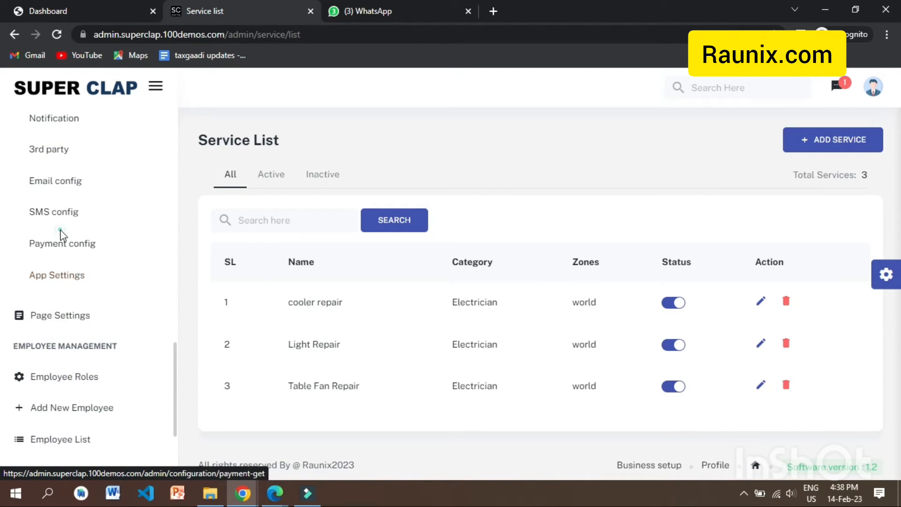
pyautogui.click(62, 243)
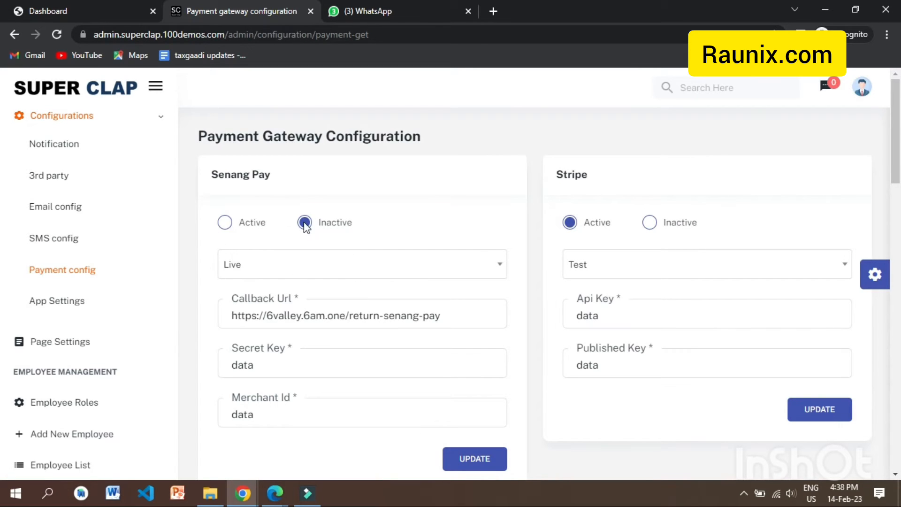
pyautogui.scroll(-3)
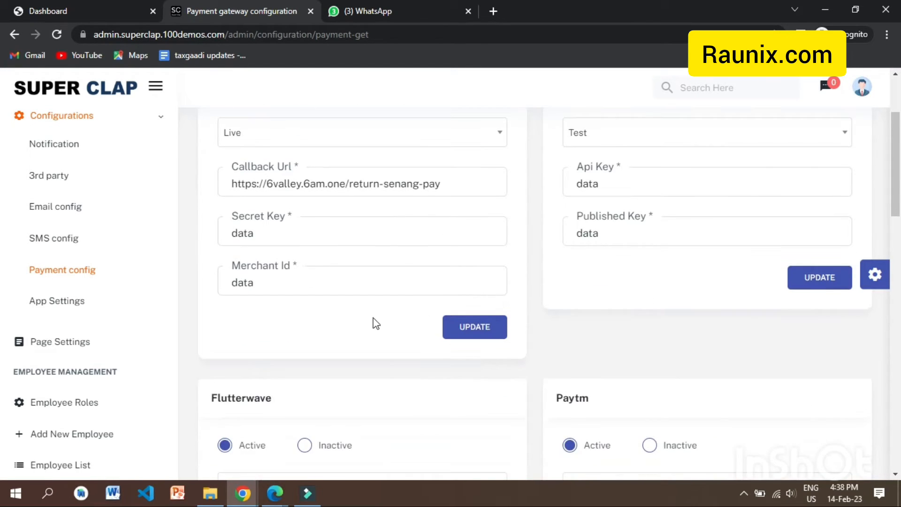
pyautogui.scroll(-3)
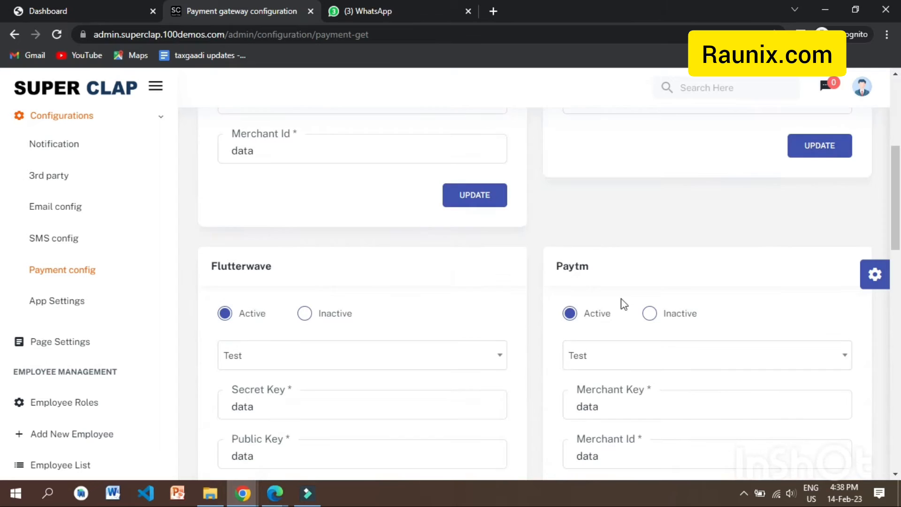
pyautogui.scroll(-3)
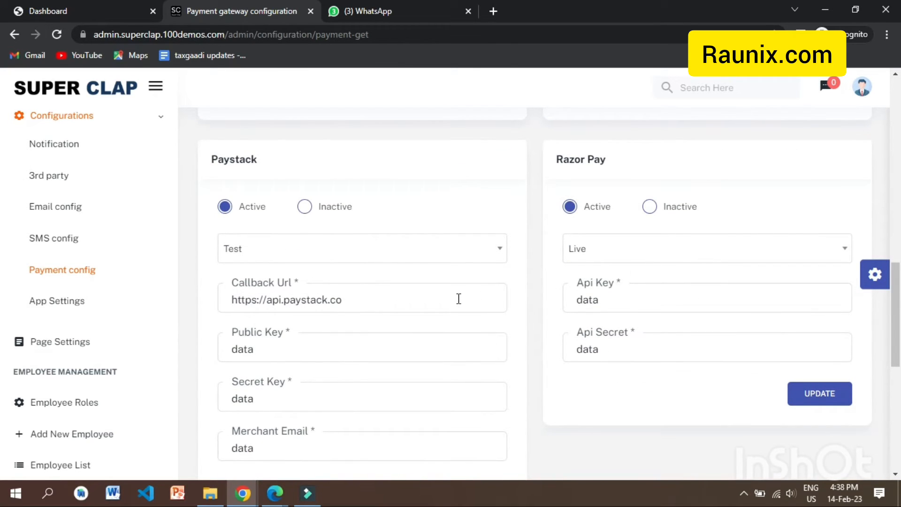
pyautogui.scroll(-3)
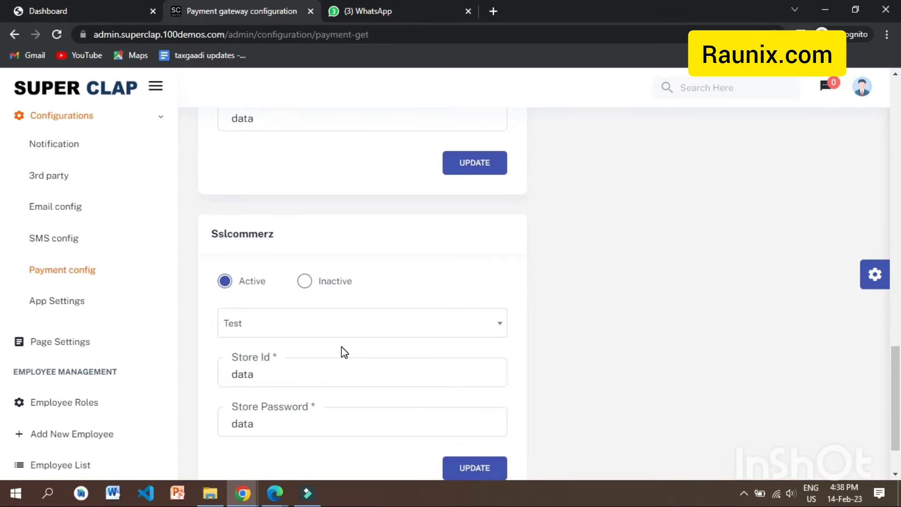
pyautogui.scroll(-3)
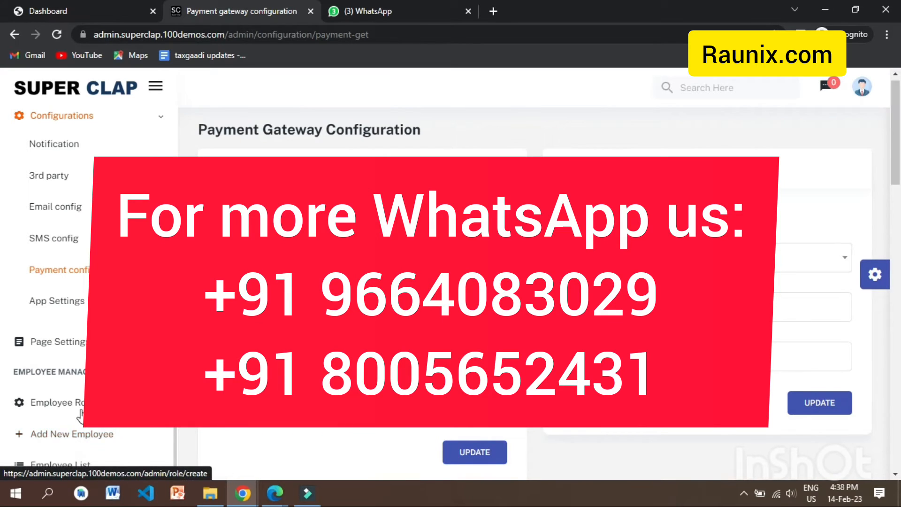
# Open the Employee Roles page and view its module permission checklist
pyautogui.click(57, 402)
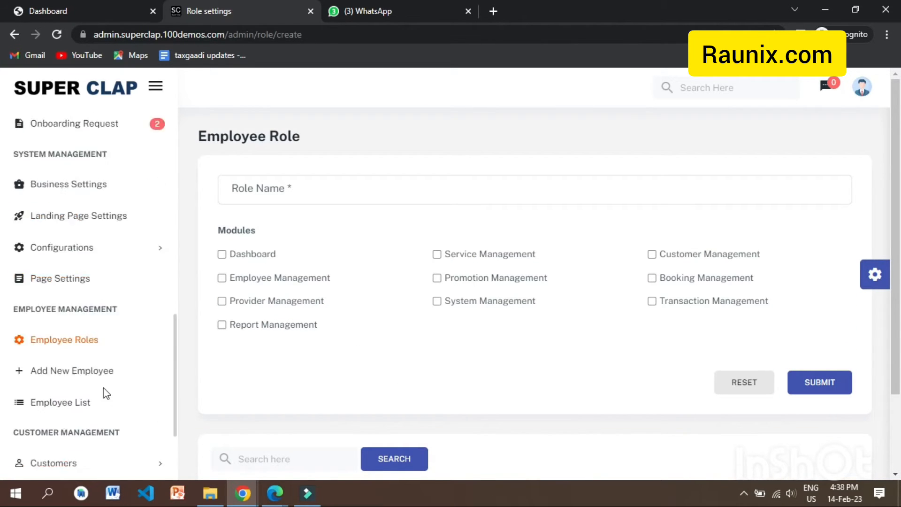
pyautogui.scroll(-3)
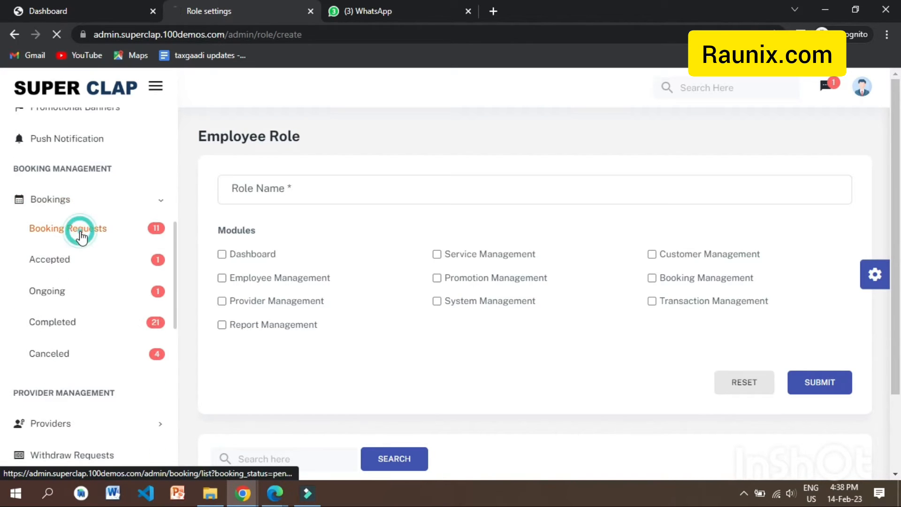
# Open Booking Requests, check the Download formats, and view booking 100037's details
pyautogui.click(67, 228)
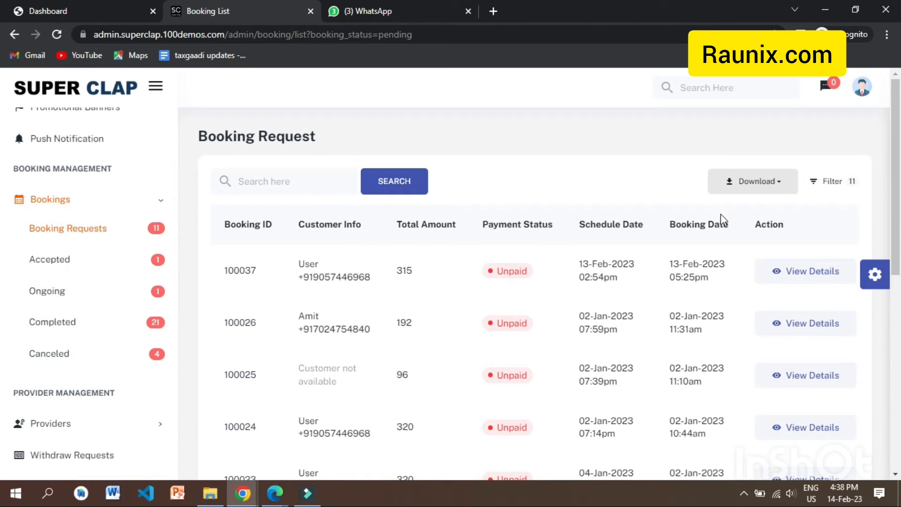
pyautogui.moveTo(257, 297)
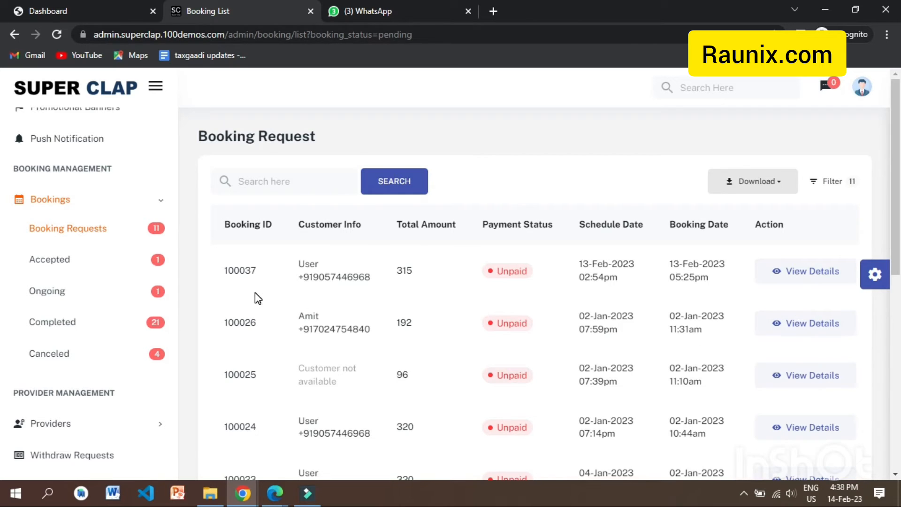
pyautogui.click(752, 181)
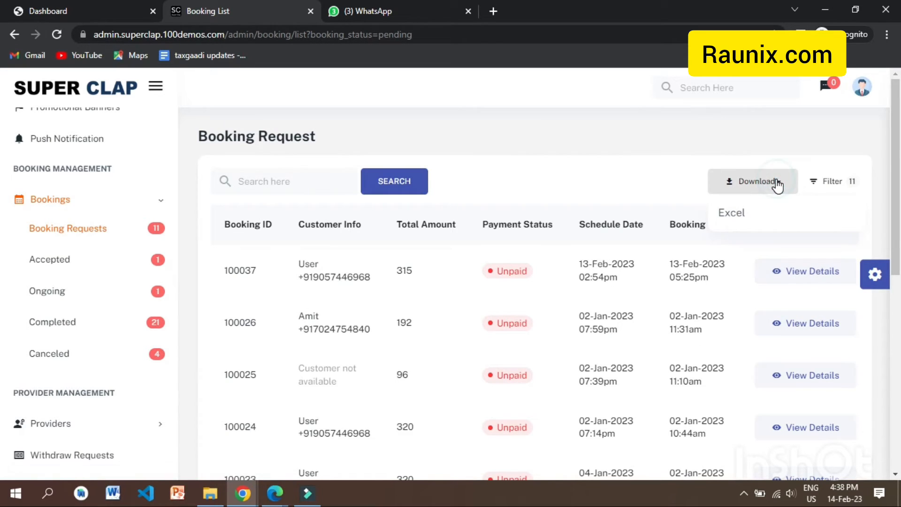
pyautogui.click(806, 271)
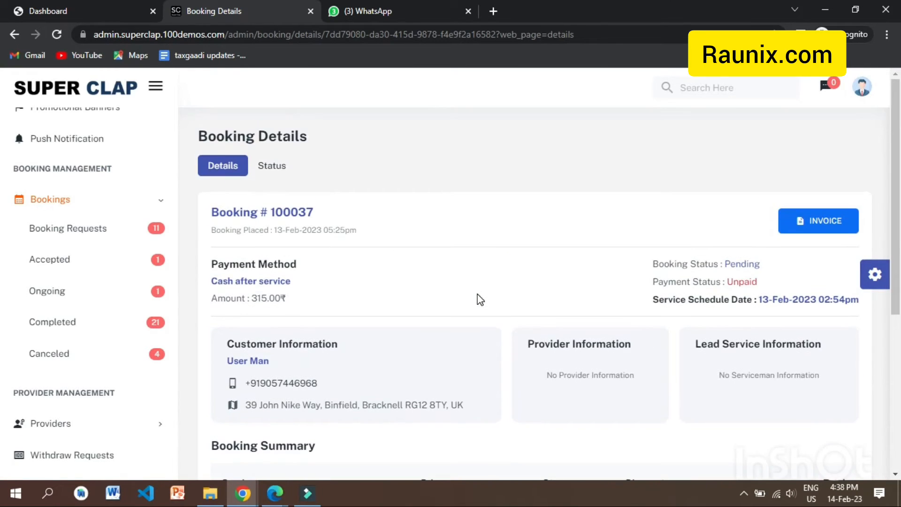
# Open the invoice for booking 100037 and cancel the print dialog
pyautogui.click(818, 221)
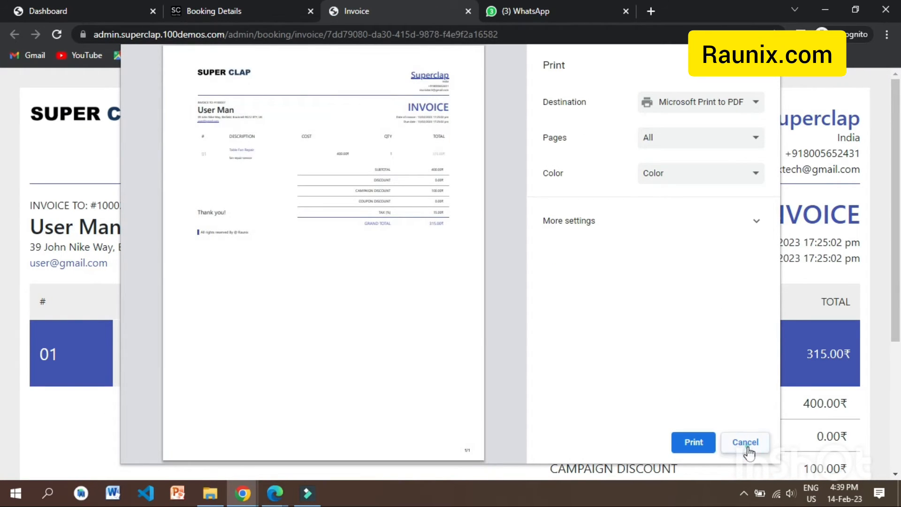
pyautogui.click(745, 442)
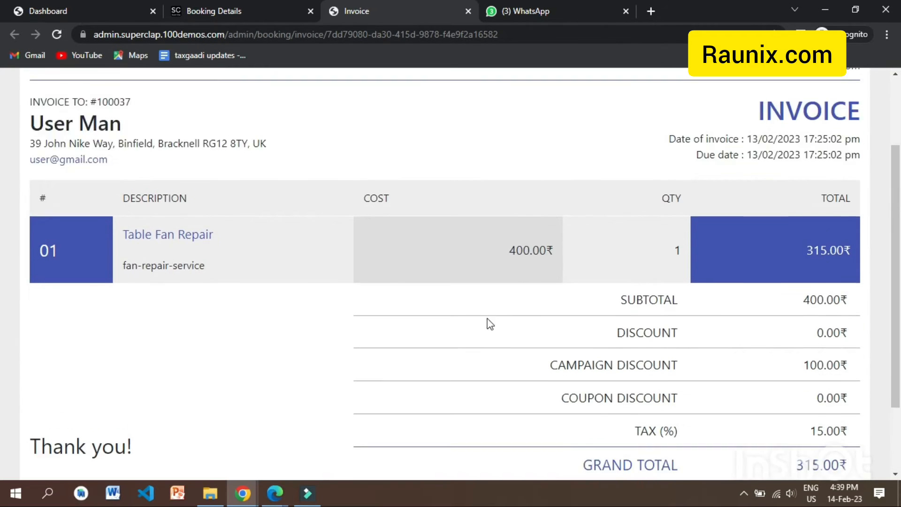